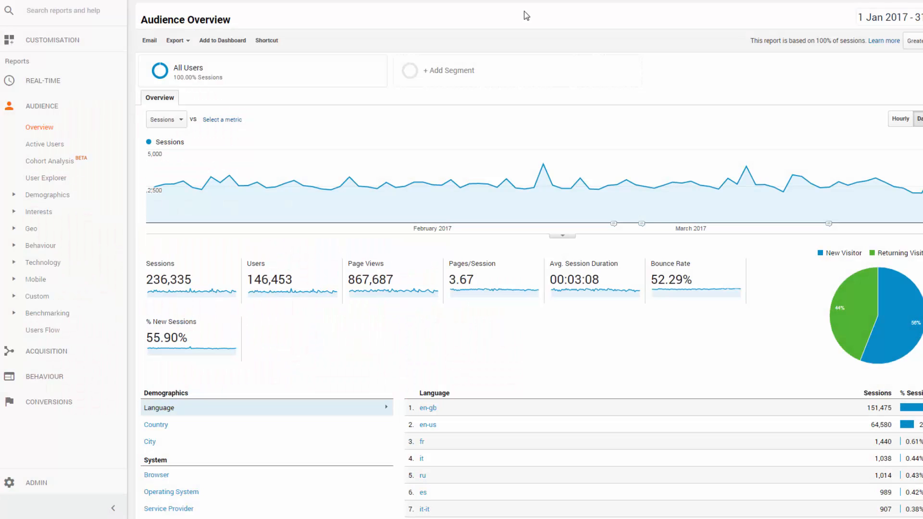
# Step: Go to the Behaviour > Site Content > All Pages report
pyautogui.click(43, 322)
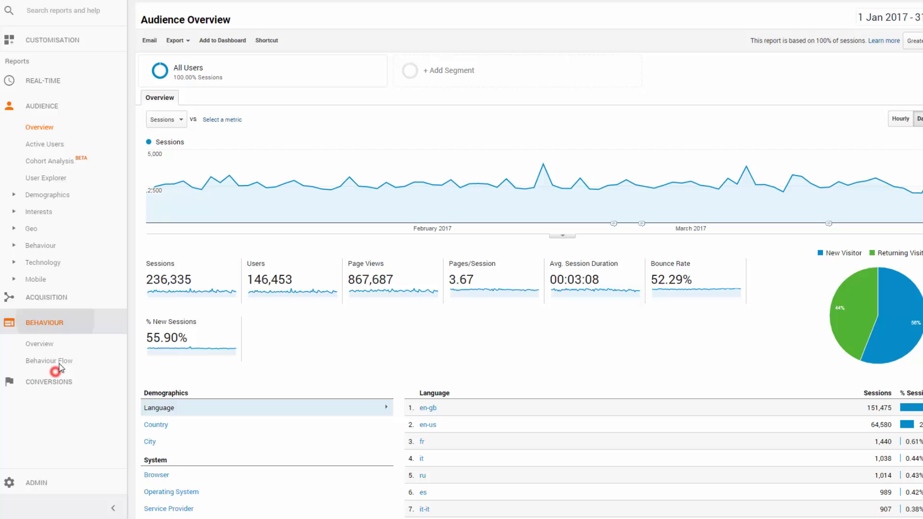
pyautogui.click(52, 245)
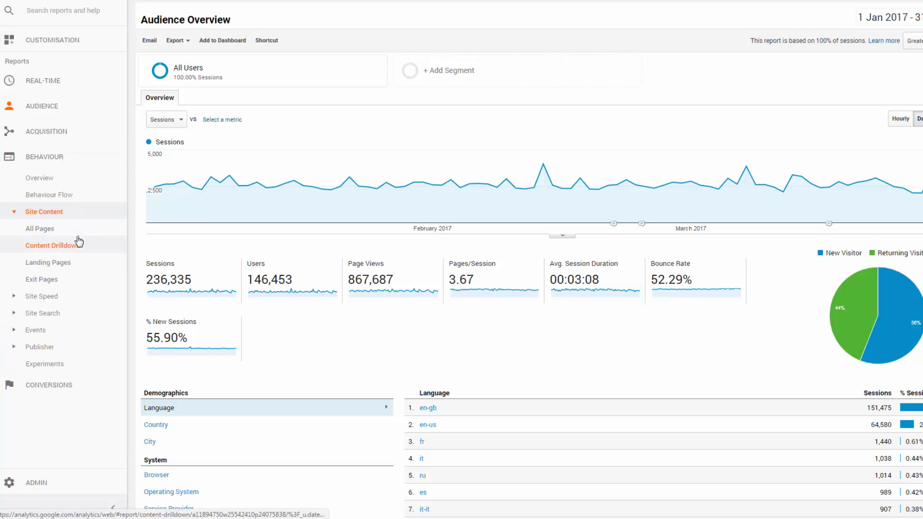
pyautogui.click(39, 229)
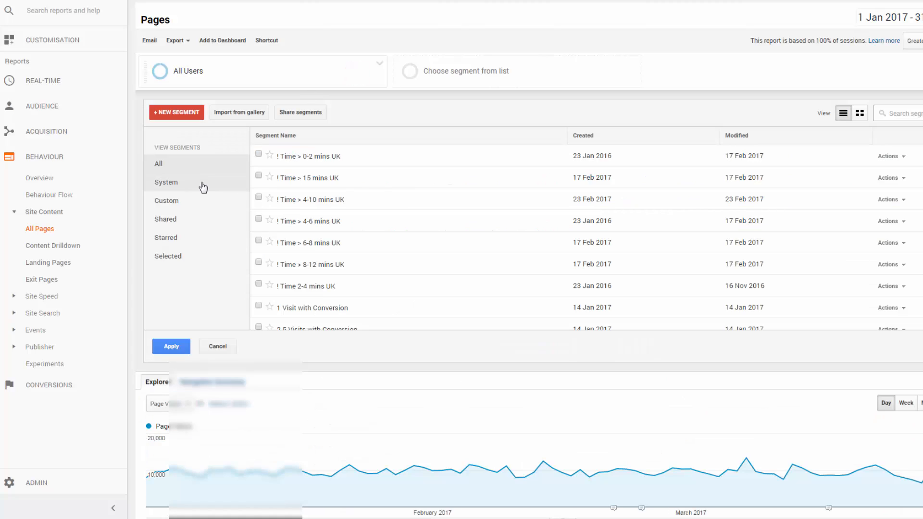
# Step: Replace the All Users segment with the system Non-Converters segment and apply it
pyautogui.click(166, 181)
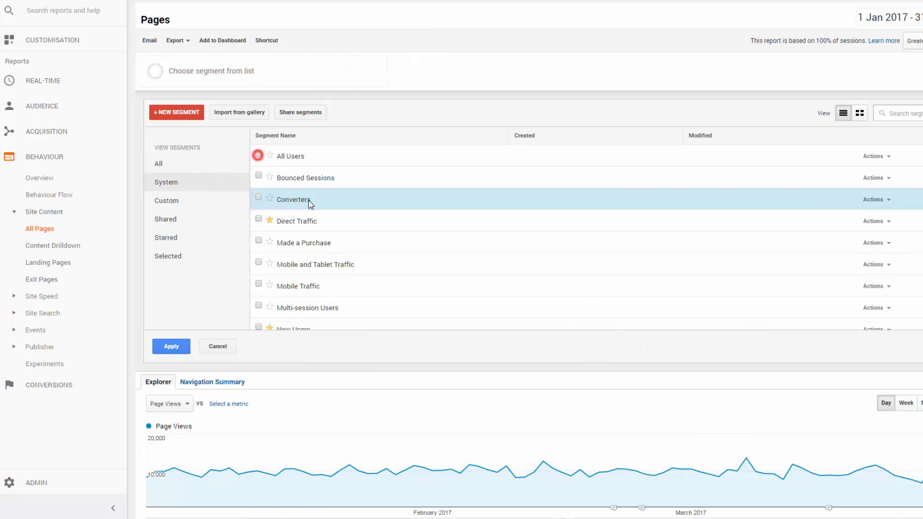
pyautogui.scroll(-3)
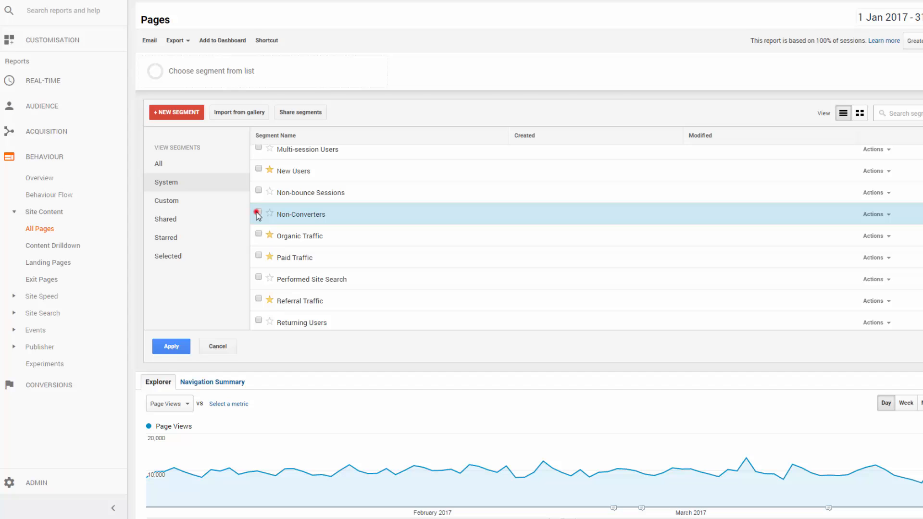
pyautogui.click(171, 346)
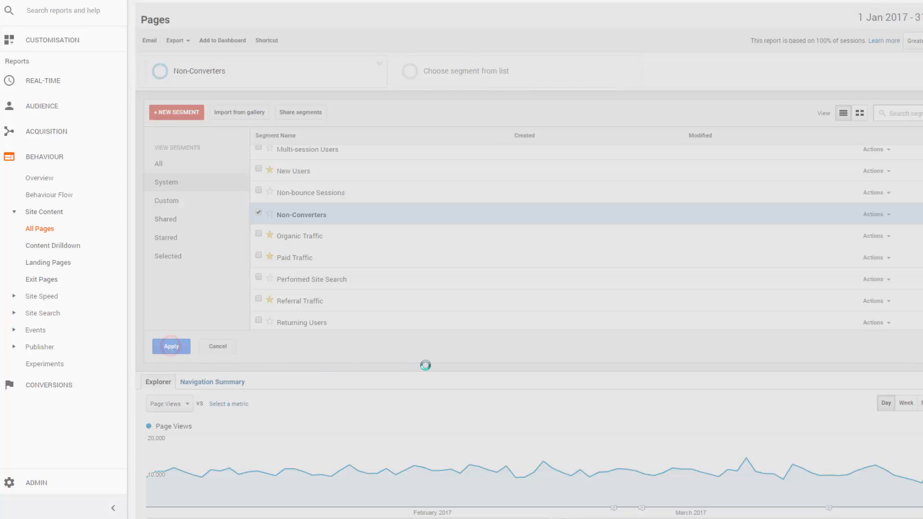
pyautogui.click(171, 346)
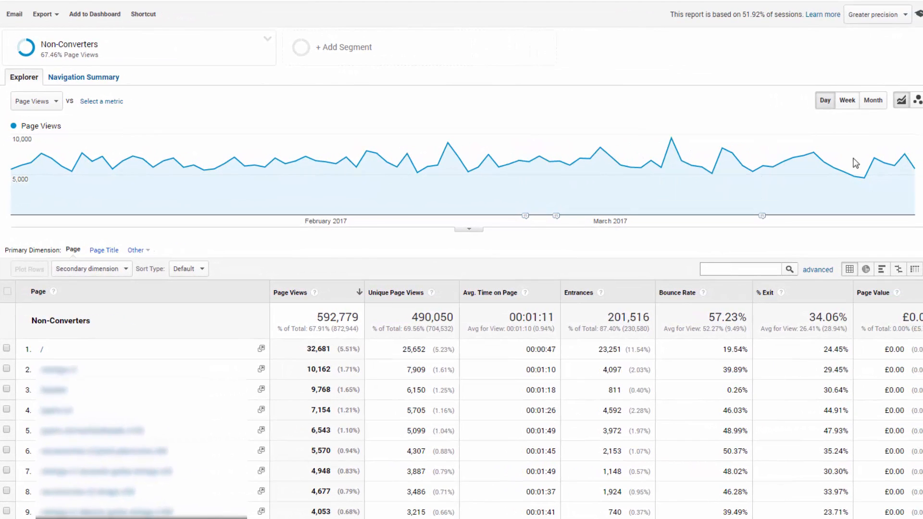
# Step: Filter the pages table to rows matching 'checkout'
pyautogui.write('checkout')
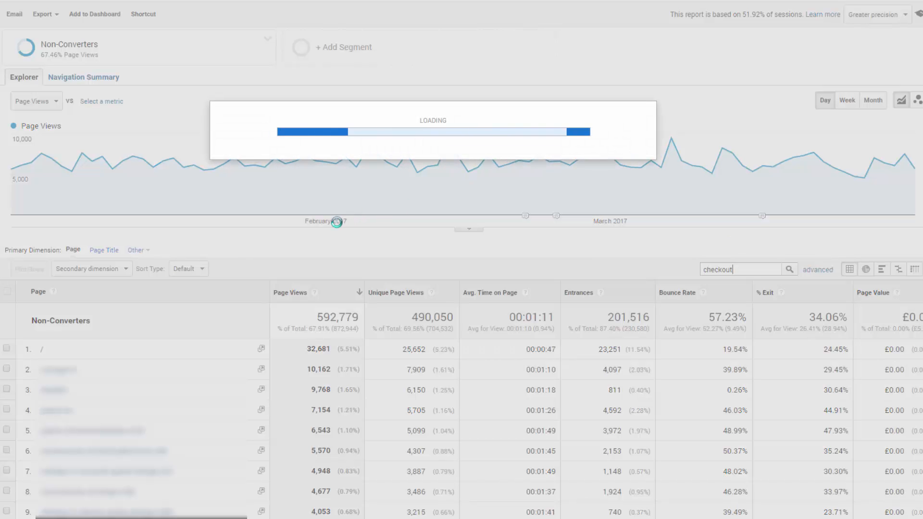
pyautogui.click(789, 269)
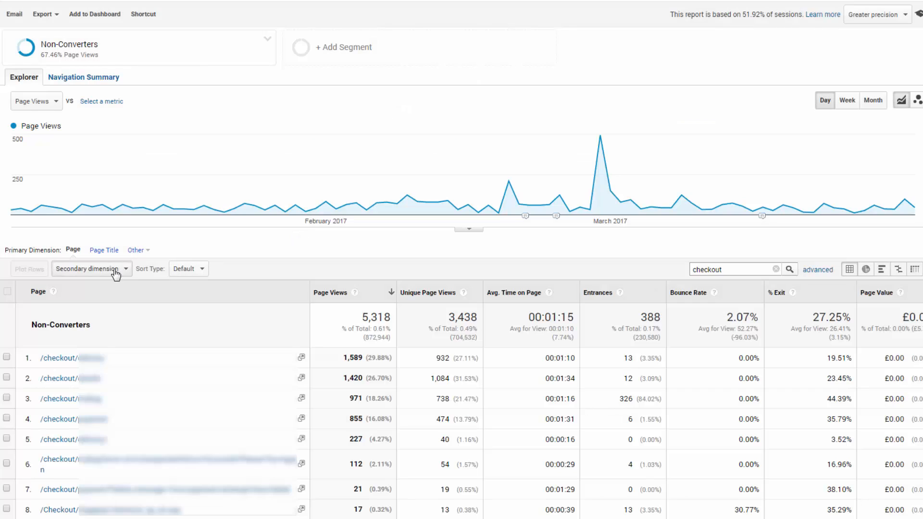
# Step: Add Exit Page as the secondary dimension of the checkout pages table
pyautogui.click(91, 268)
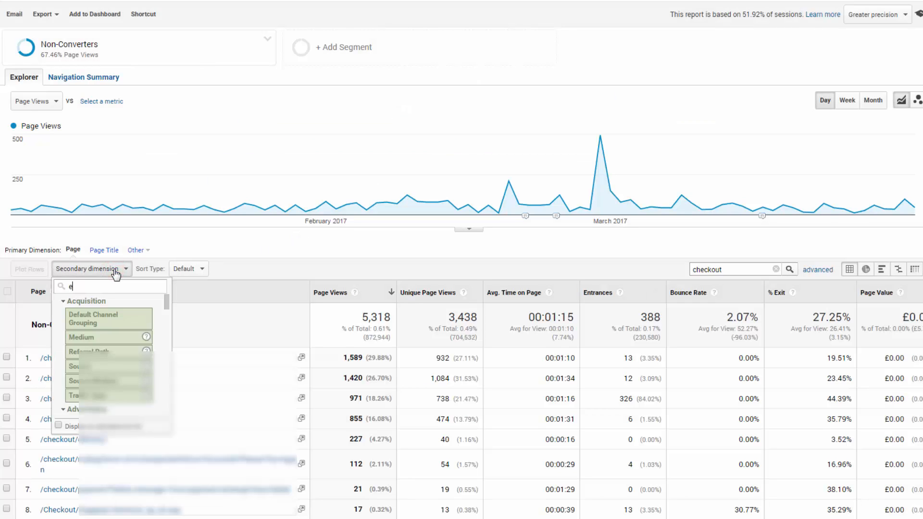
pyautogui.write('xit page')
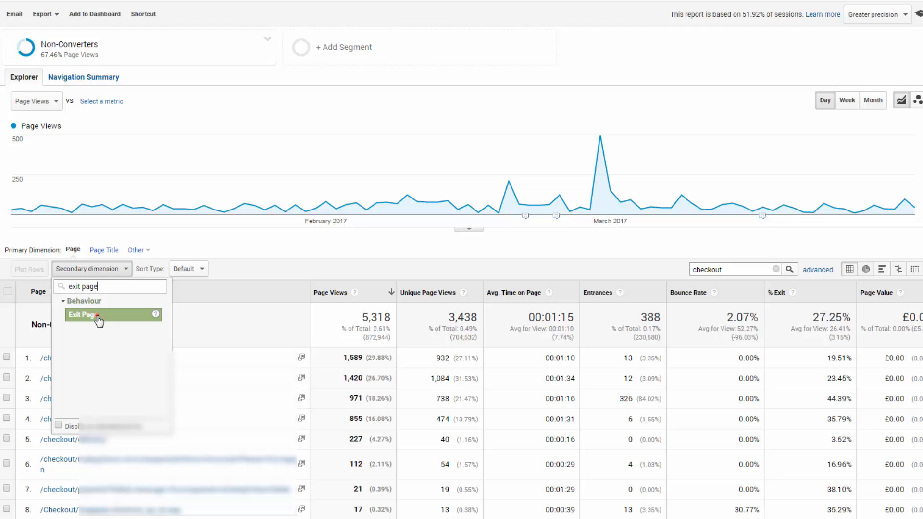
pyautogui.click(82, 315)
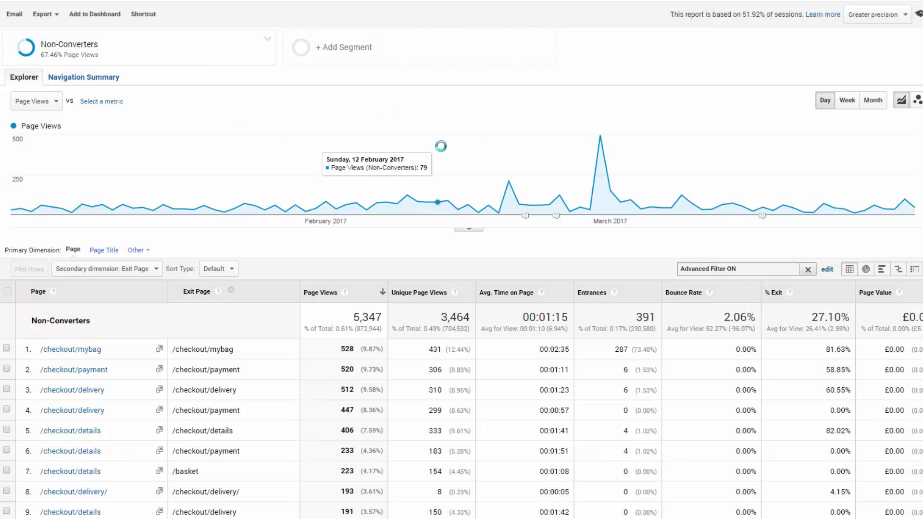
pyautogui.moveTo(355, 240)
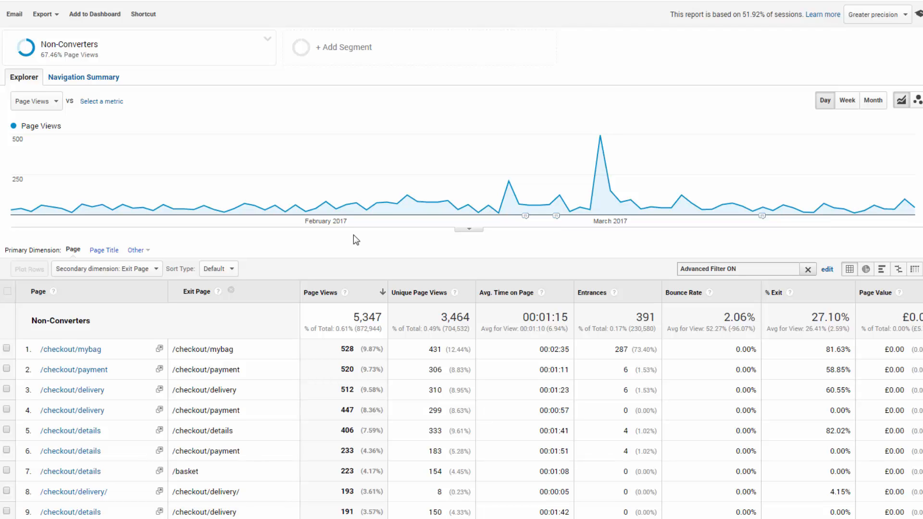
pyautogui.moveTo(517, 91)
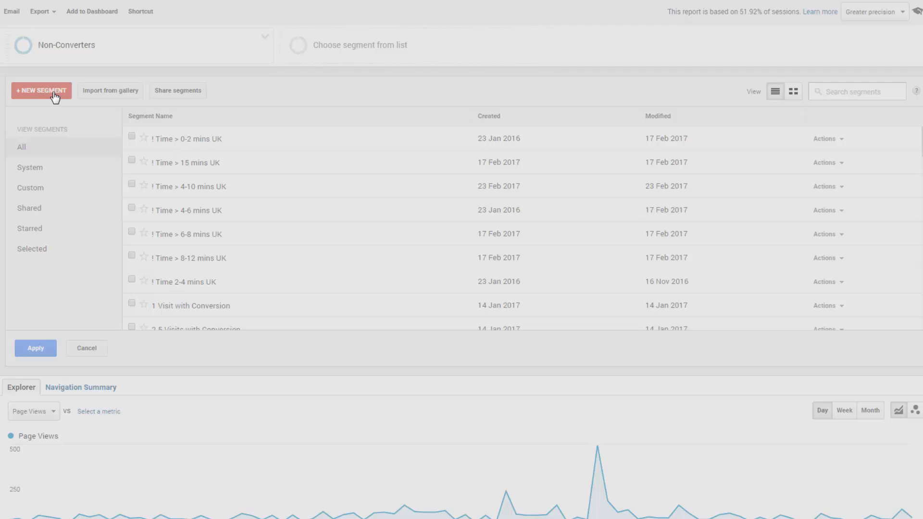
# Step: Create a new segment with a Conditions filter on the Page dimension
pyautogui.click(40, 90)
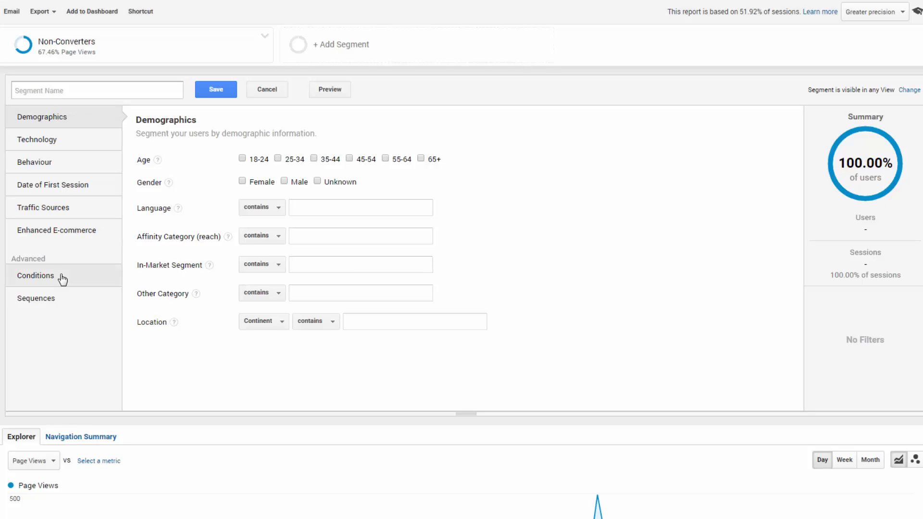
pyautogui.click(36, 276)
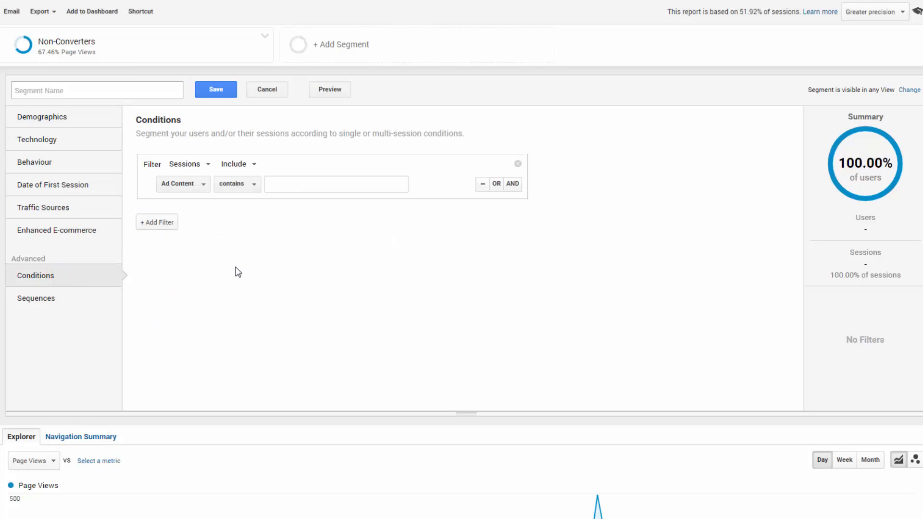
pyautogui.click(183, 184)
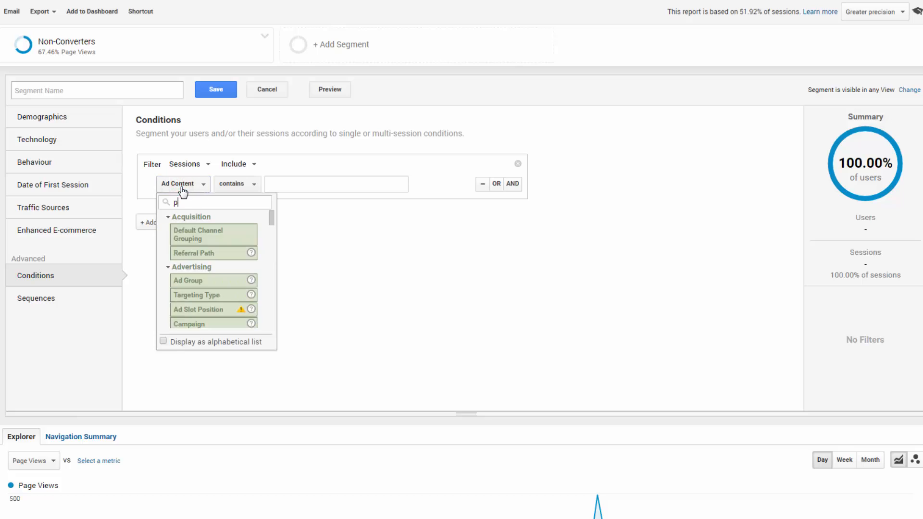
pyautogui.write('age')
pyautogui.click(335, 183)
pyautogui.write('d')
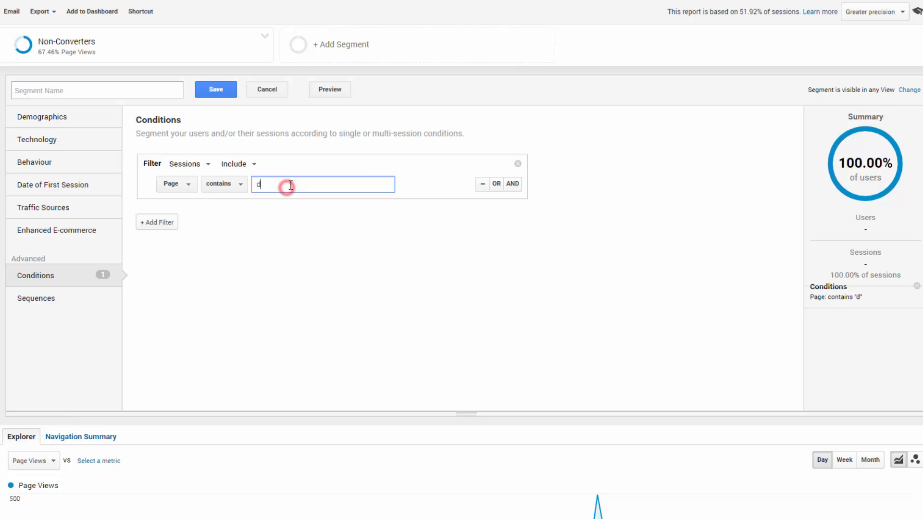
# Step: Add a second condition: Transactions per session = 0, alongside Page contains 'delivery'
pyautogui.click(157, 222)
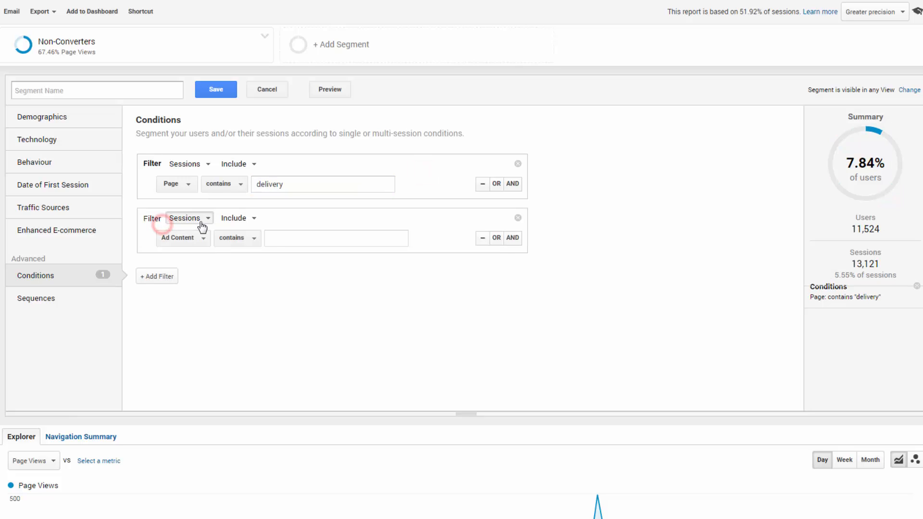
pyautogui.write('trans')
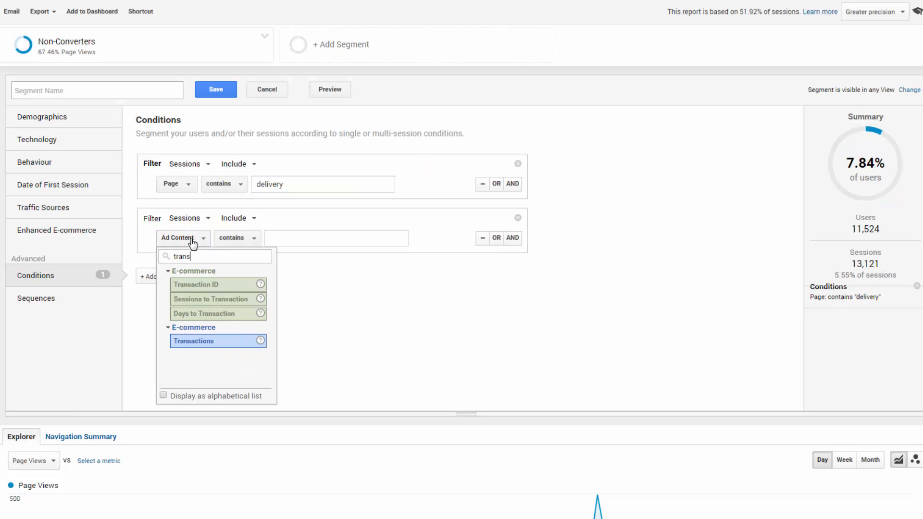
pyautogui.click(193, 340)
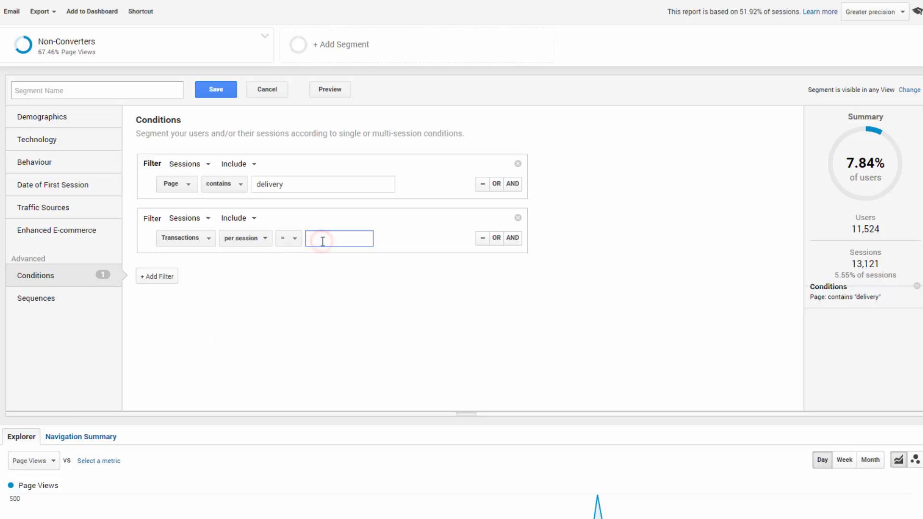
pyautogui.write('0')
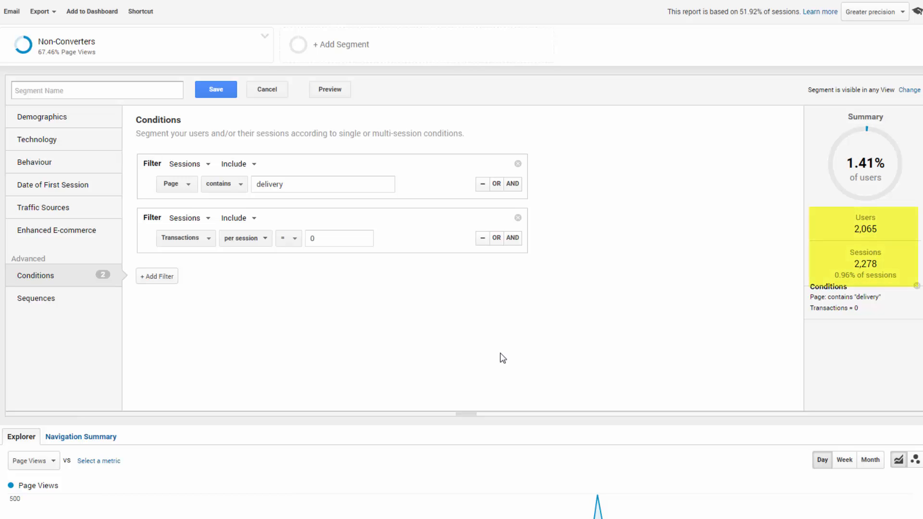
pyautogui.moveTo(625, 316)
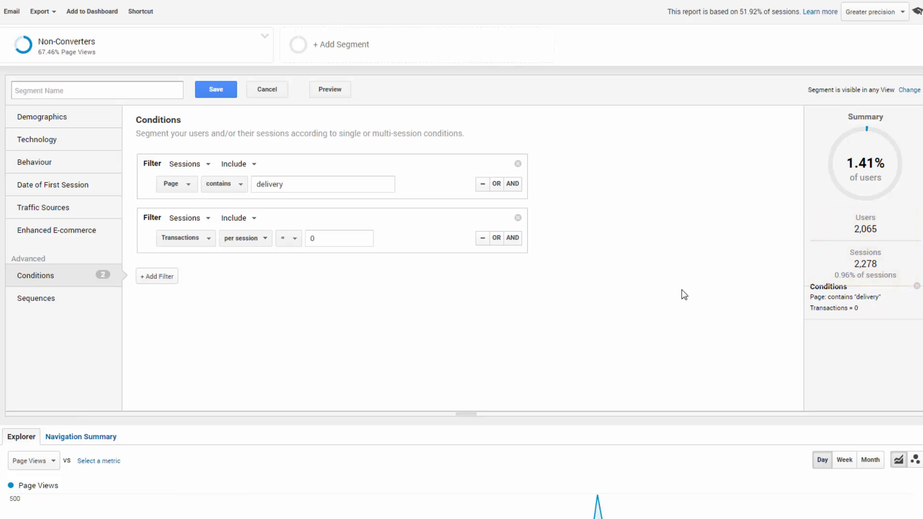
pyautogui.moveTo(697, 279)
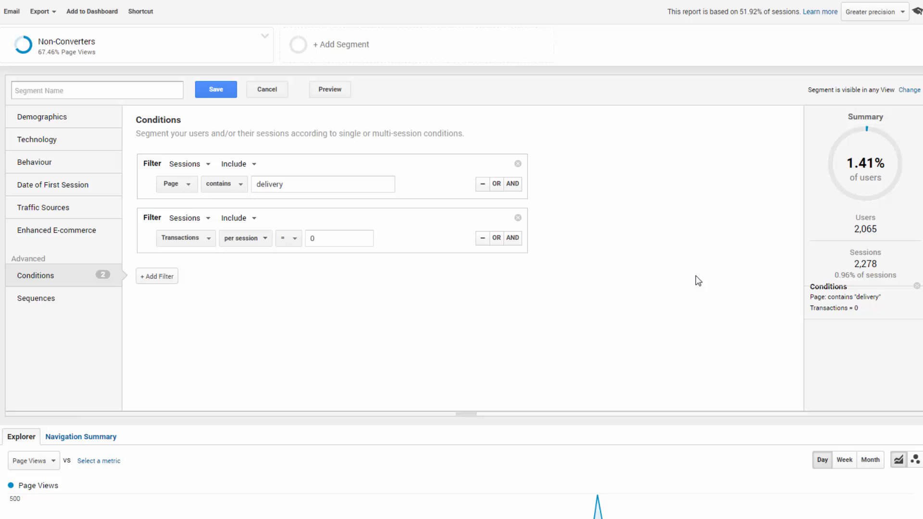